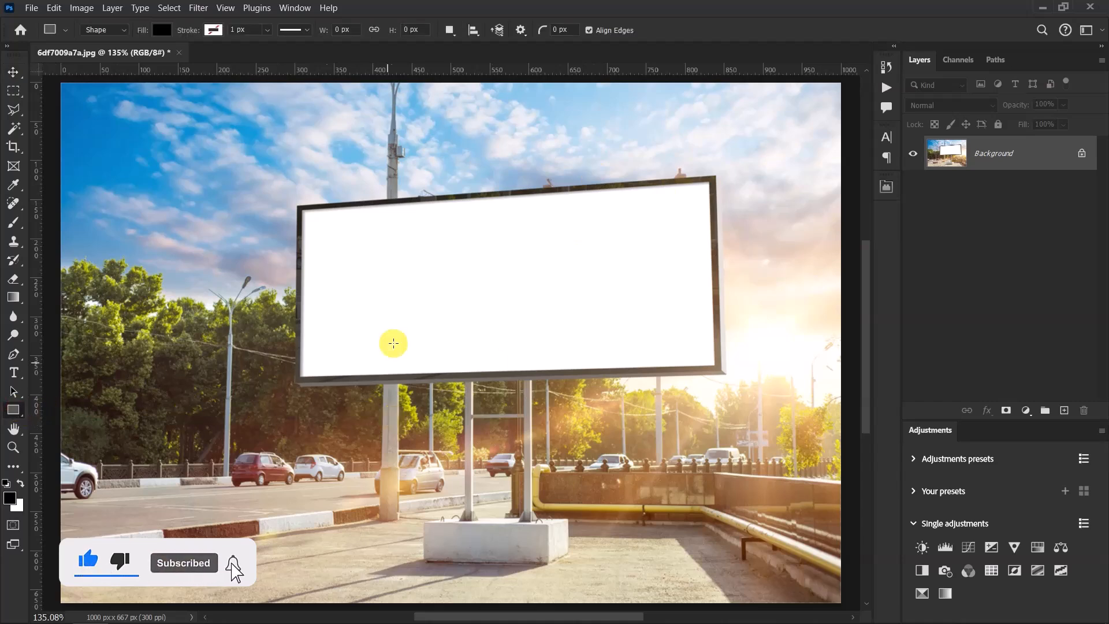
- Drag a black rectangle across the billboard's blank white panel
drag(393, 343, 672, 364)
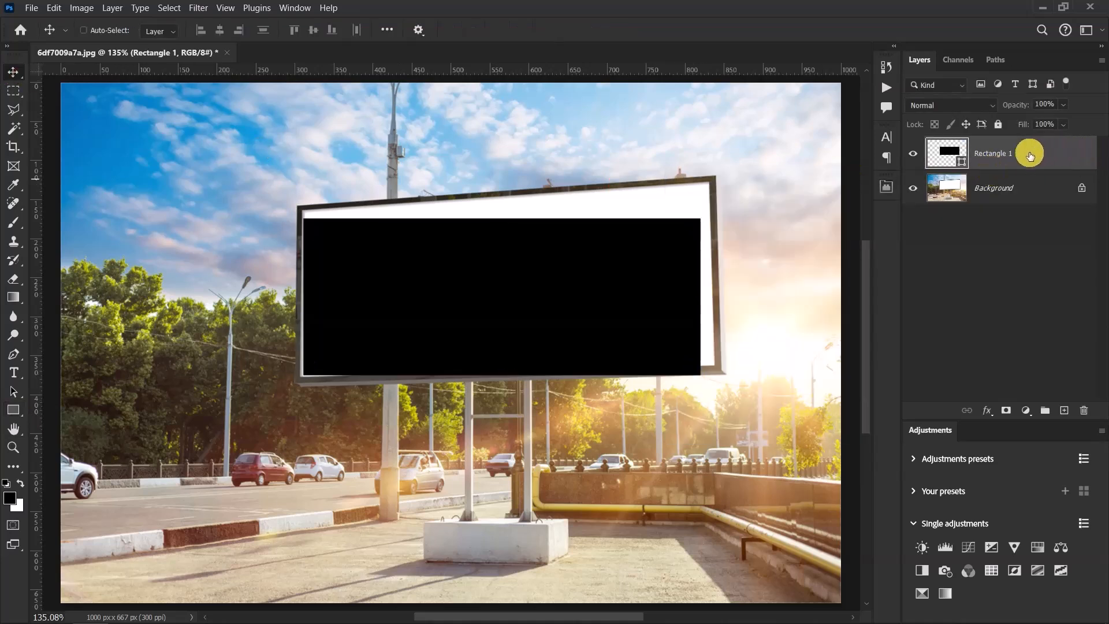
- Open the Rectangle 1 layer's context menu to set 50% opacity and distort
right_click(992, 152)
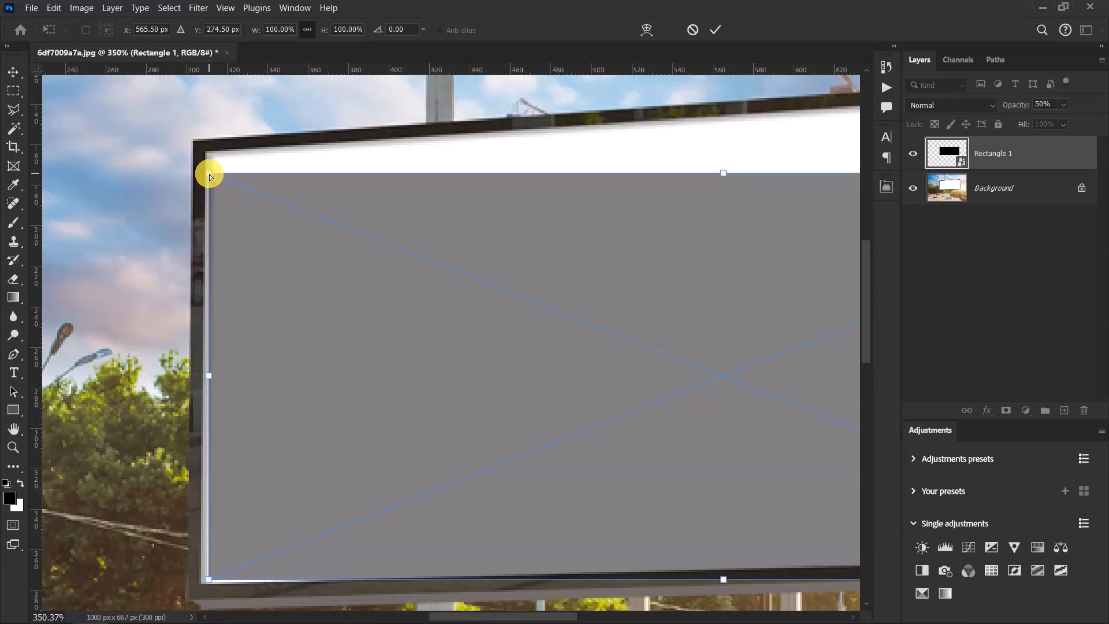
- Drag all four rectangle corners onto the billboard corners and commit the distortion
drag(208, 175, 207, 151)
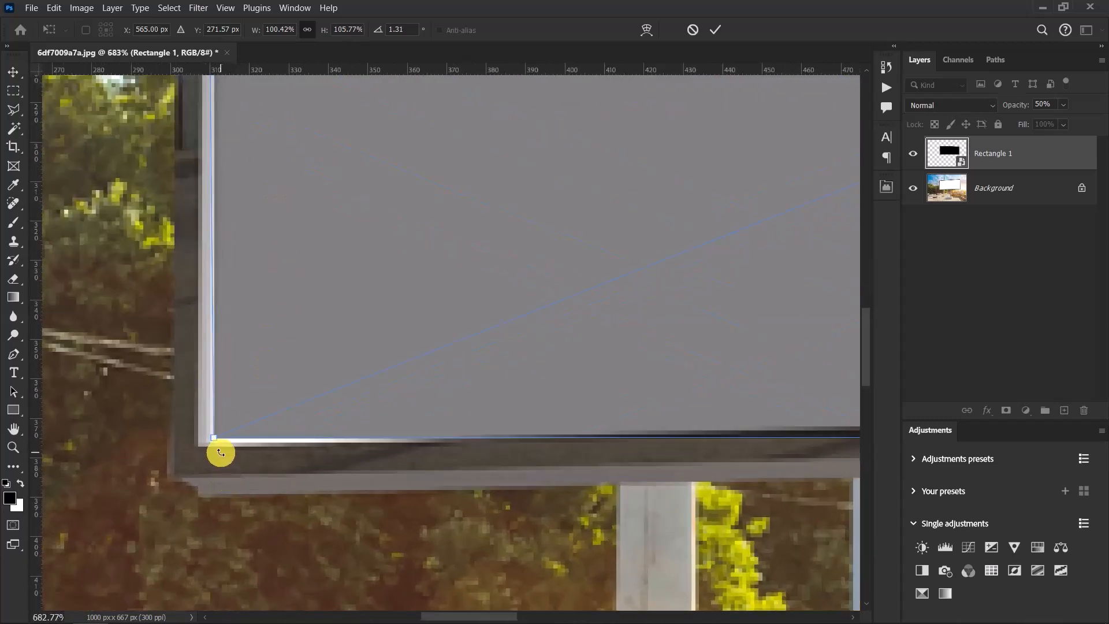
drag(220, 453, 198, 446)
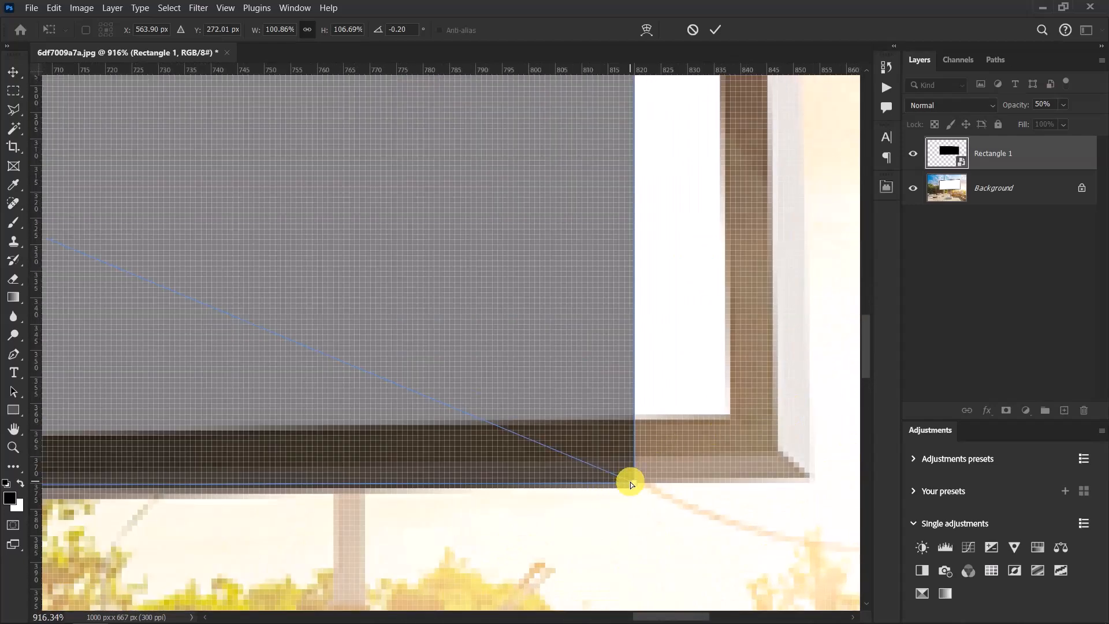
drag(629, 481, 638, 493)
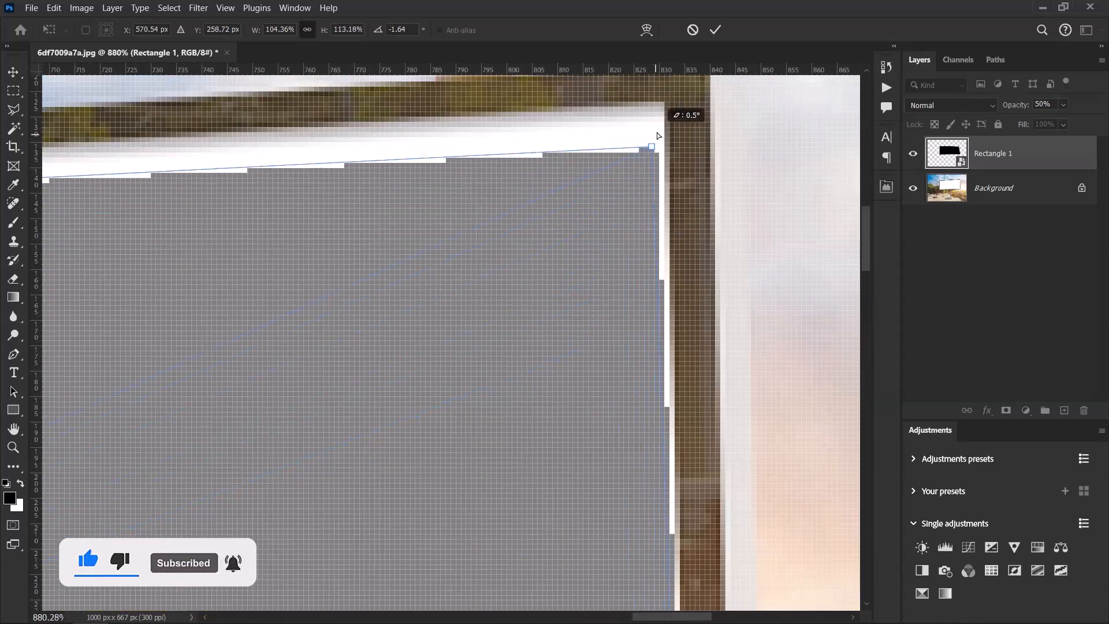
drag(651, 148, 661, 101)
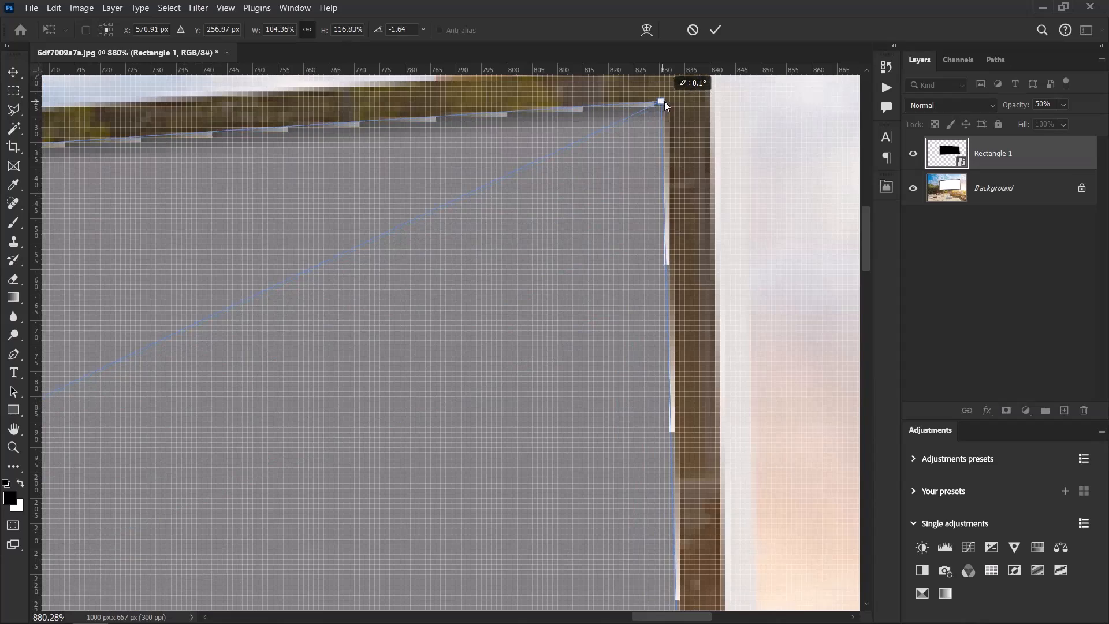
click(714, 29)
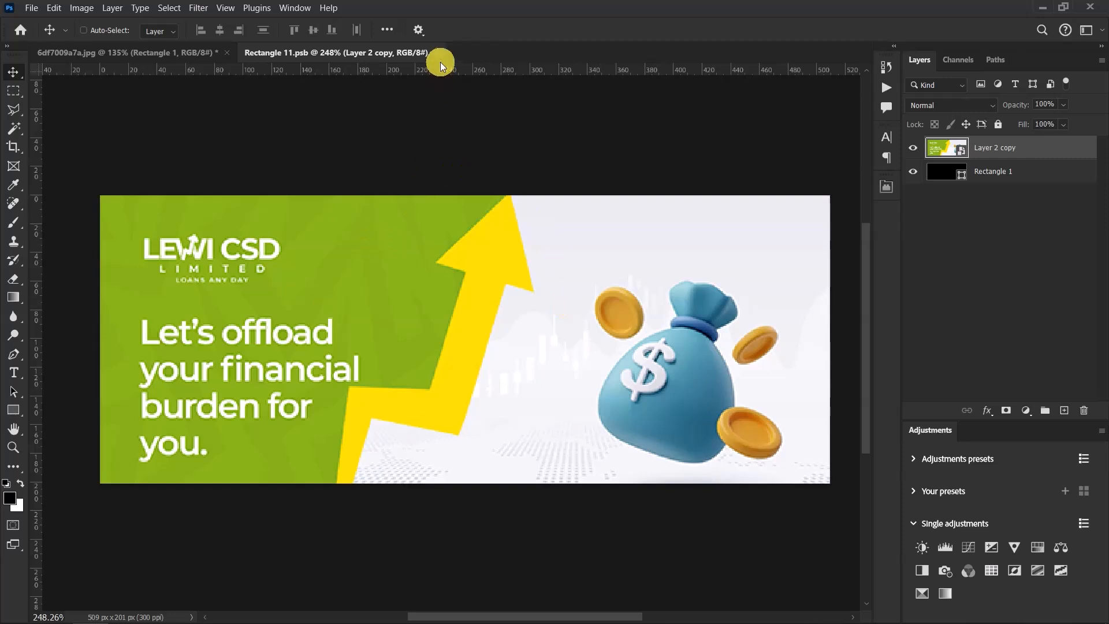
- Close the Rectangle 11.psb advert tab to return to the billboard photo
click(107, 53)
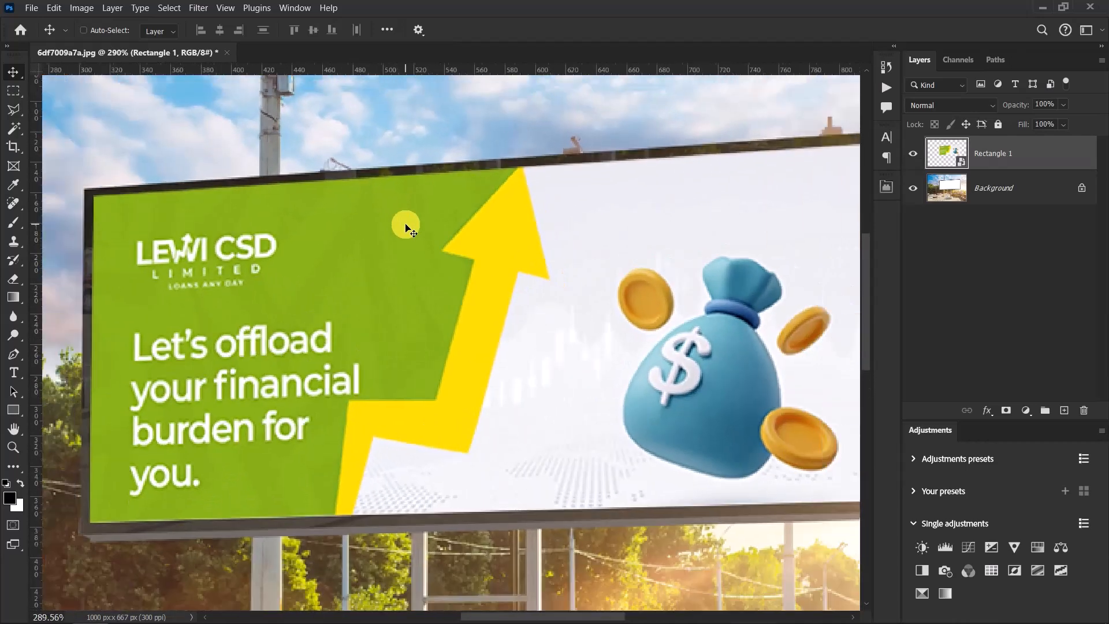
click(913, 153)
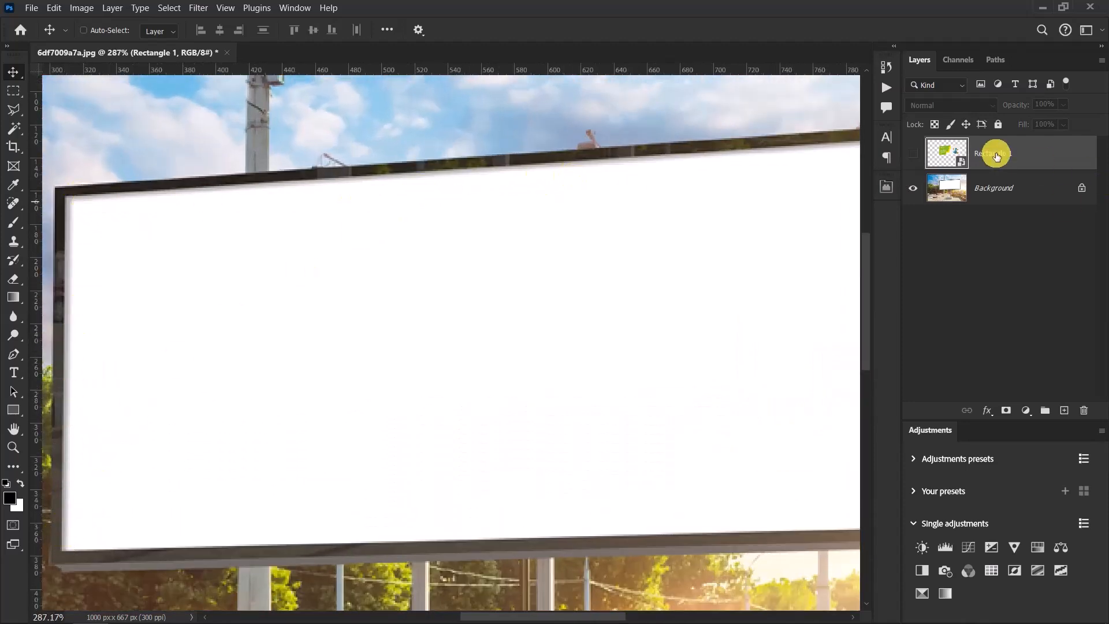
click(912, 154)
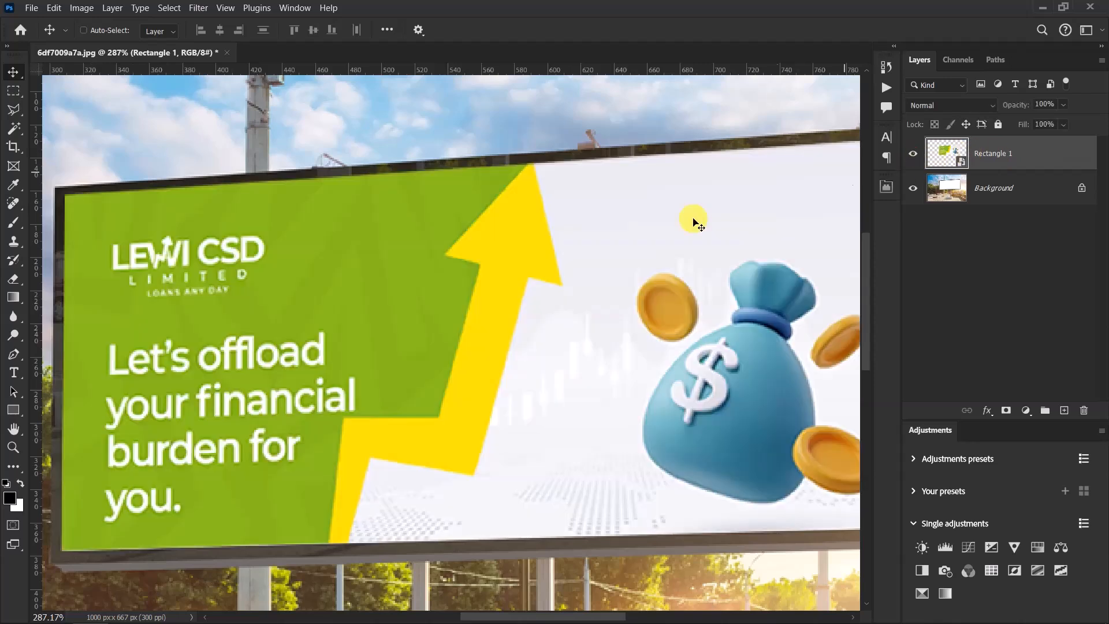
mouse_move(41, 549)
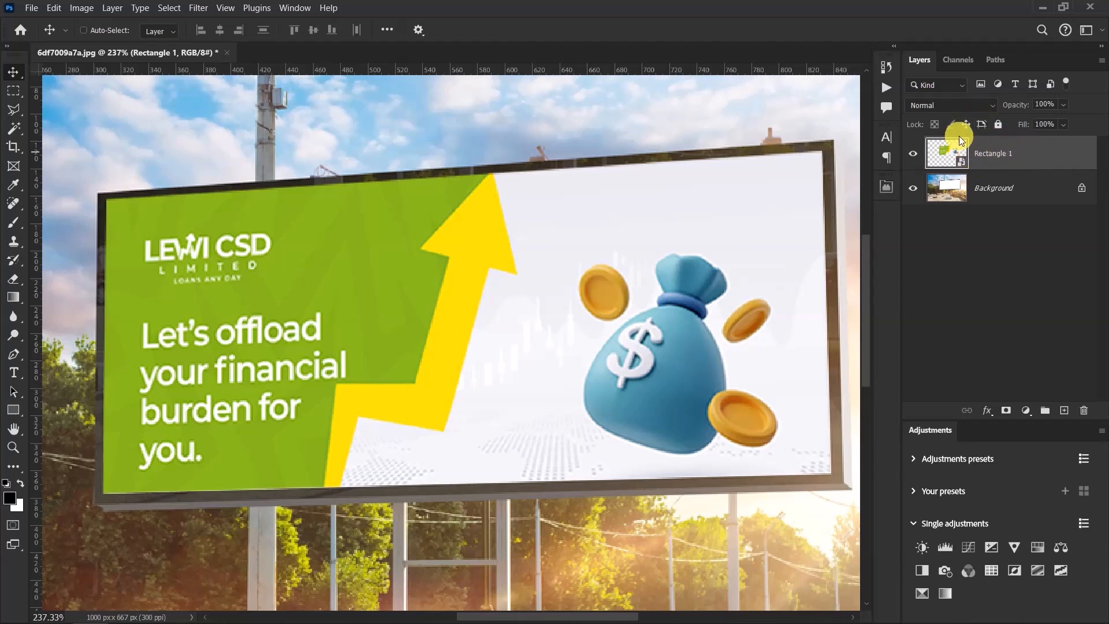
- Set the advert layer's blend mode to Multiply
click(951, 105)
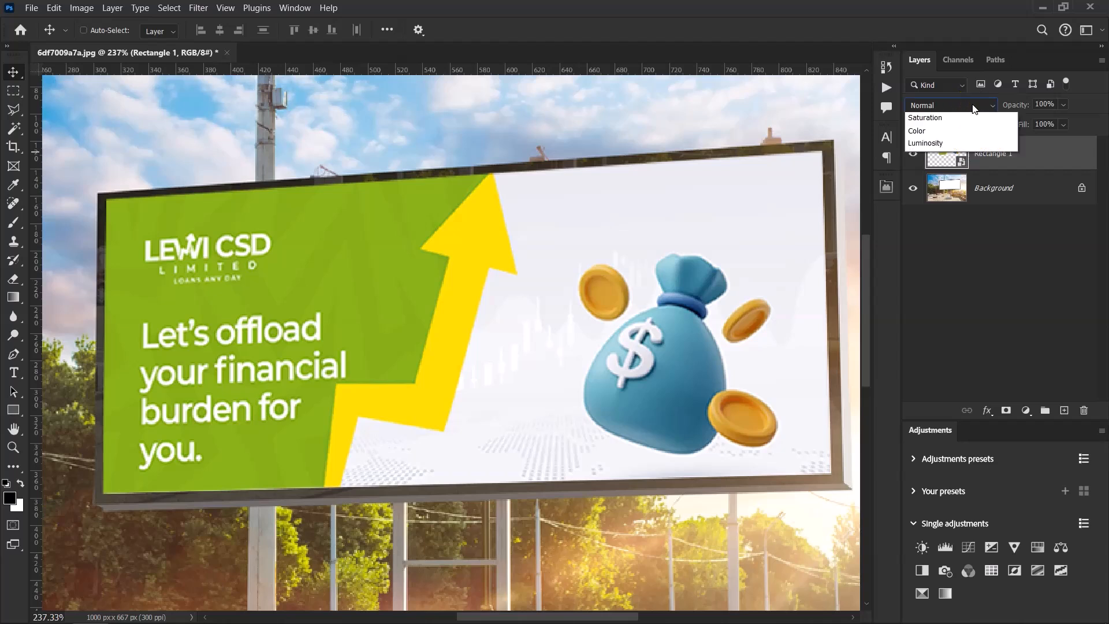
click(922, 169)
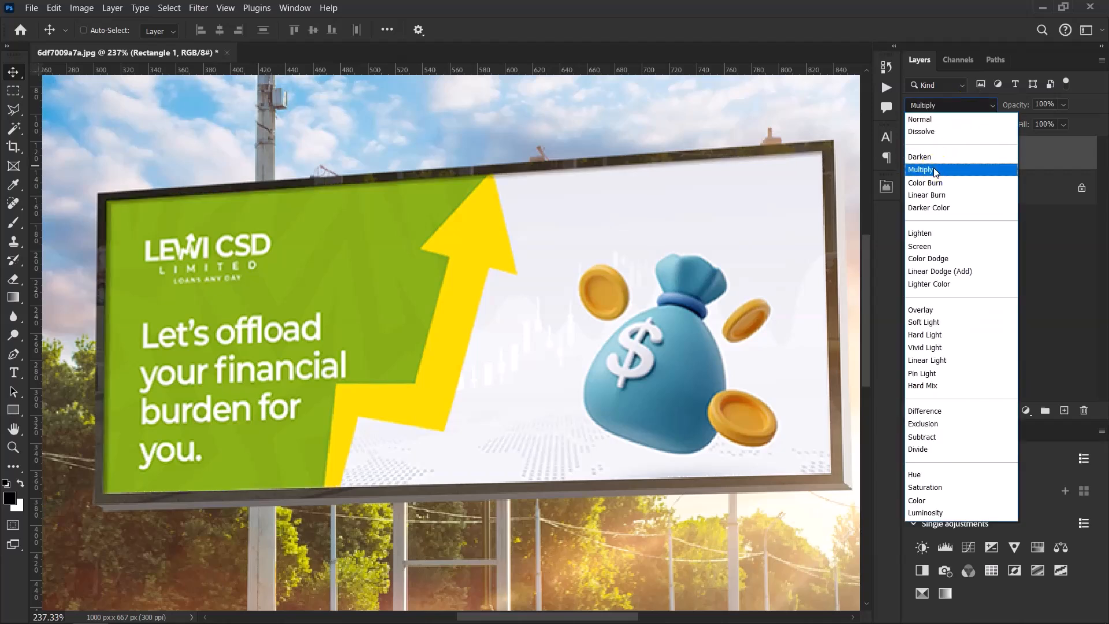
click(921, 169)
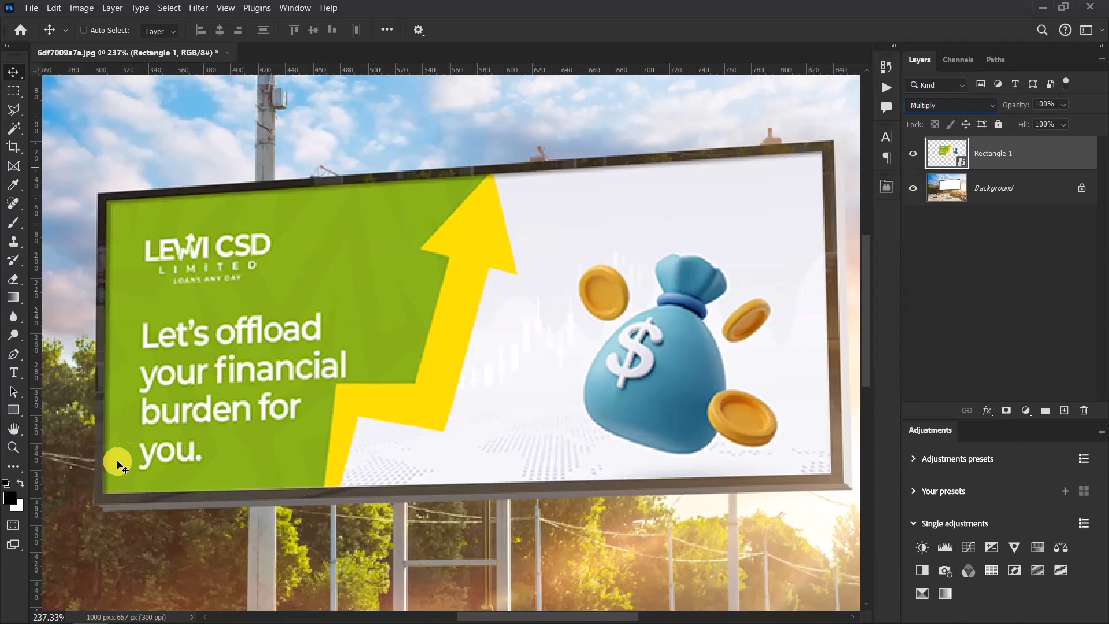
mouse_move(114, 229)
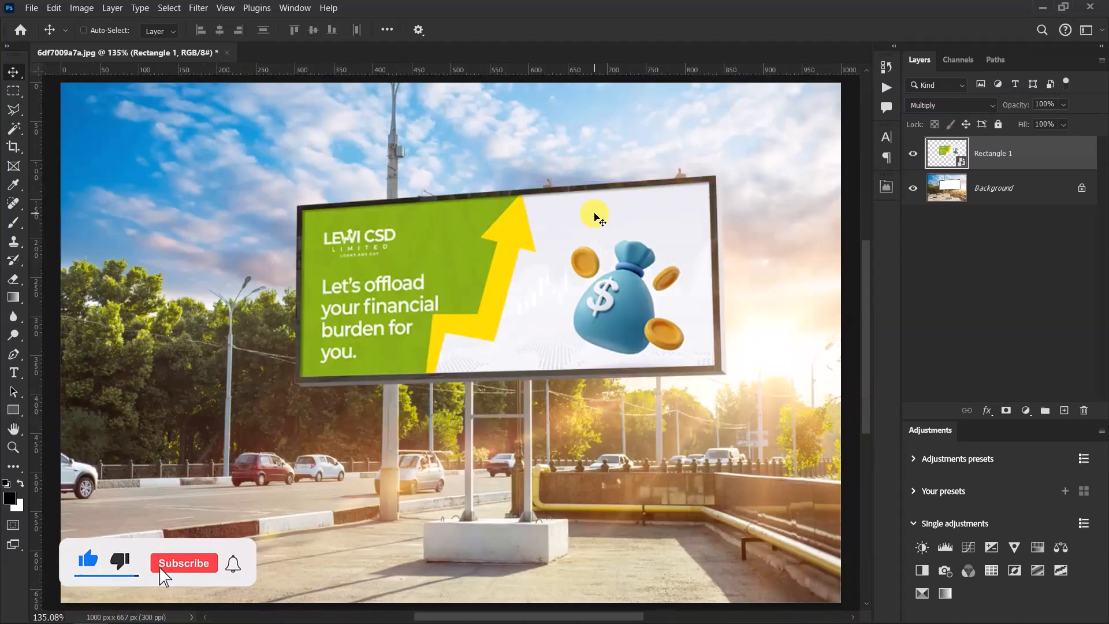
click(184, 563)
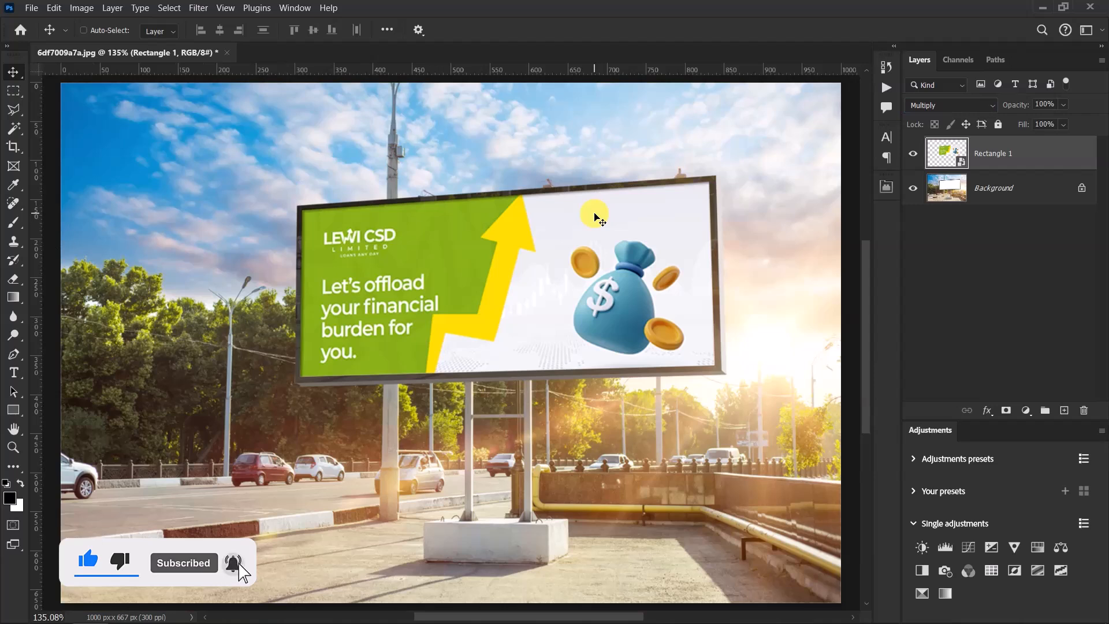